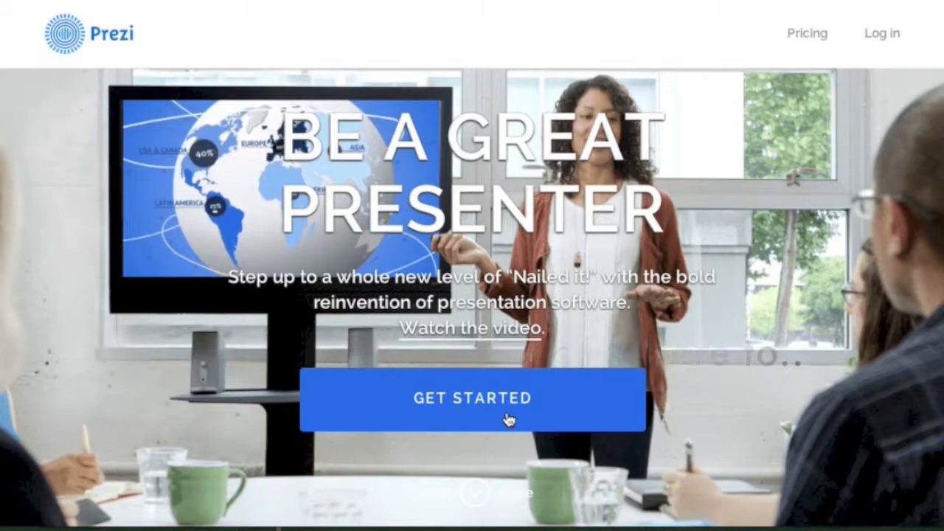
Sign up via Educational plans and verify the school .edu email address
{"action": "left_click", "coordinate": [472, 398]}
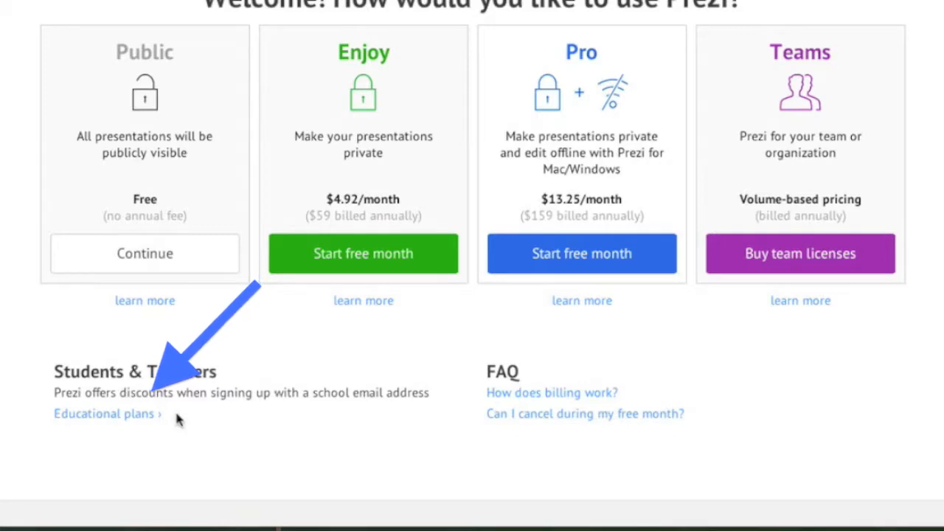
{"action": "left_click", "coordinate": [104, 413]}
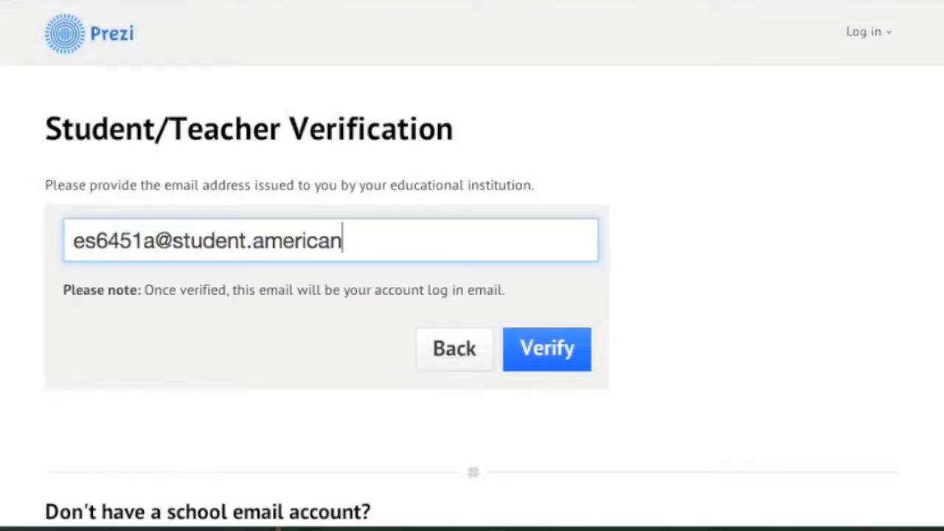
{"action": "type", "text": ".edu"}
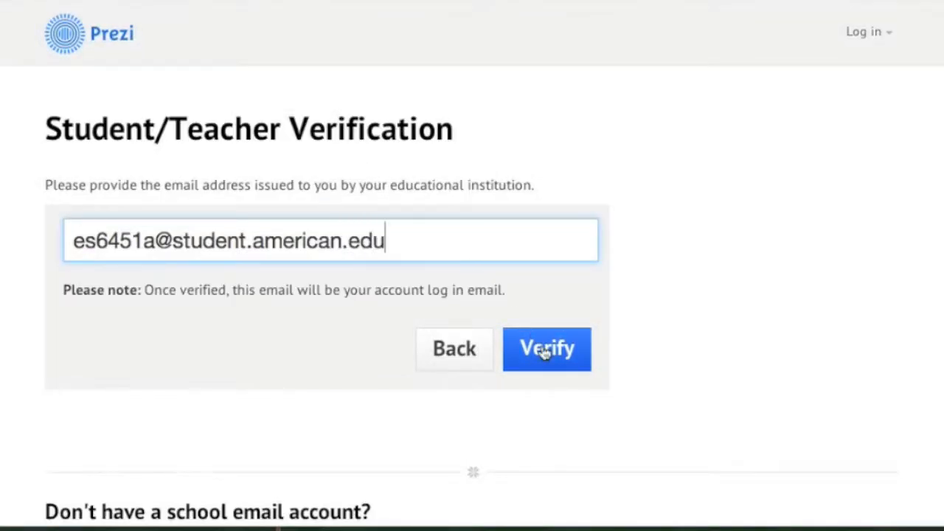
{"action": "left_click", "coordinate": [546, 348]}
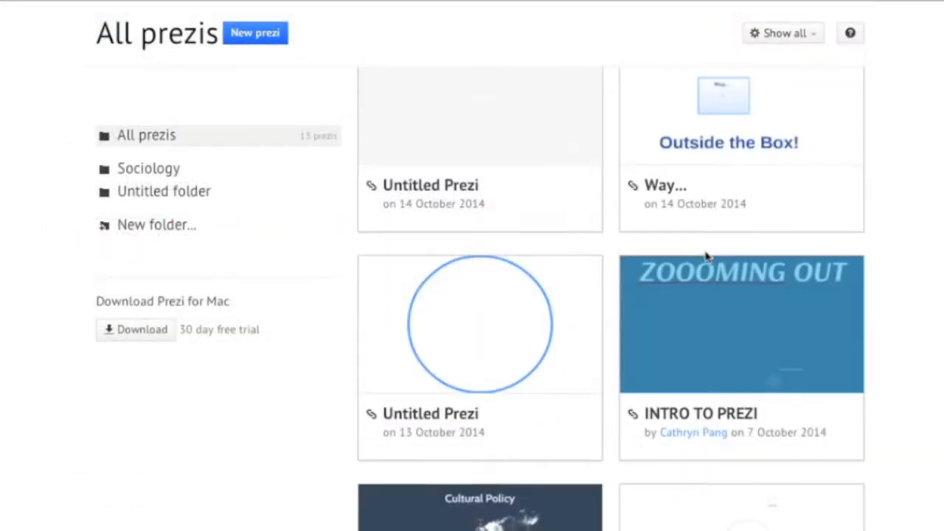
Review the Welcome to Prezi! share link, then start a new prezi
{"action": "scroll", "scroll_direction": "down", "scroll_amount": 3}
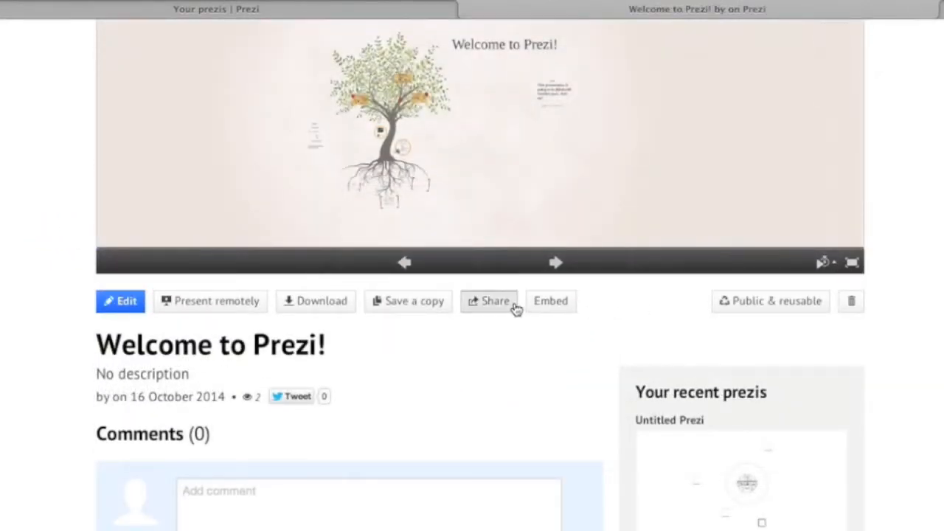
{"action": "left_click", "coordinate": [489, 301]}
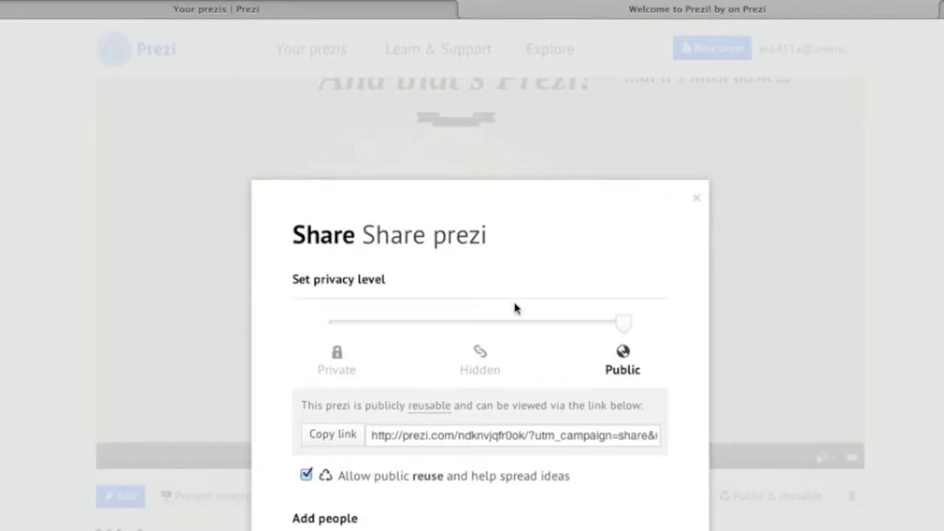
{"action": "left_click", "coordinate": [711, 48]}
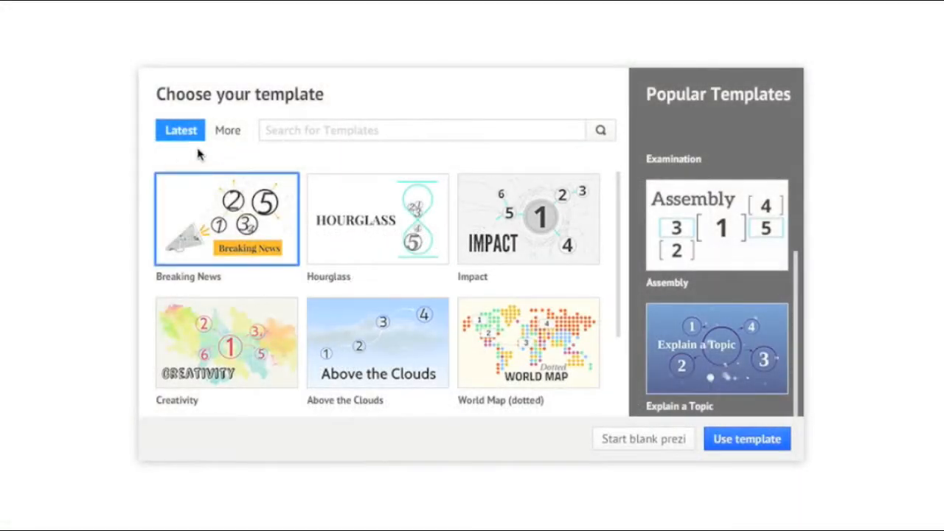
Browse the More template collection and choose a template for the new prezi
{"action": "left_click", "coordinate": [227, 130]}
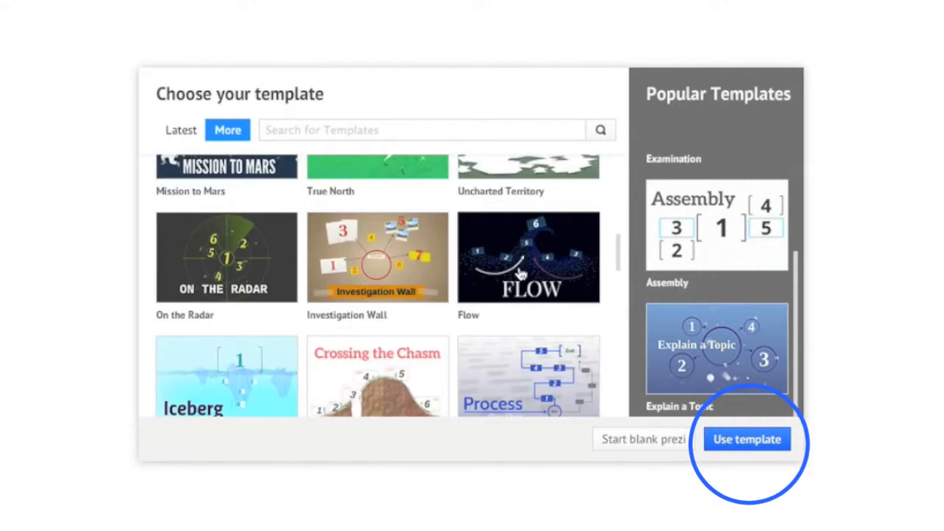
{"action": "scroll", "scroll_direction": "down", "scroll_amount": 3}
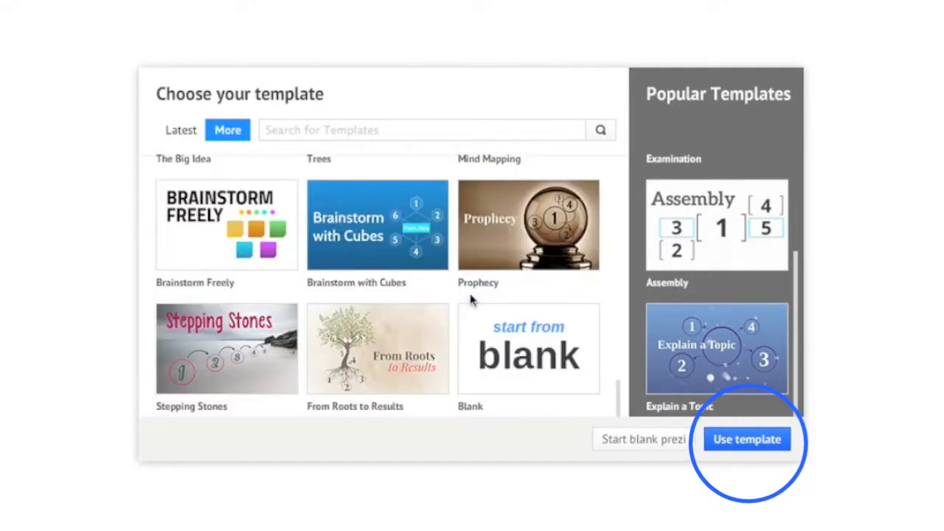
{"action": "left_click", "coordinate": [746, 439]}
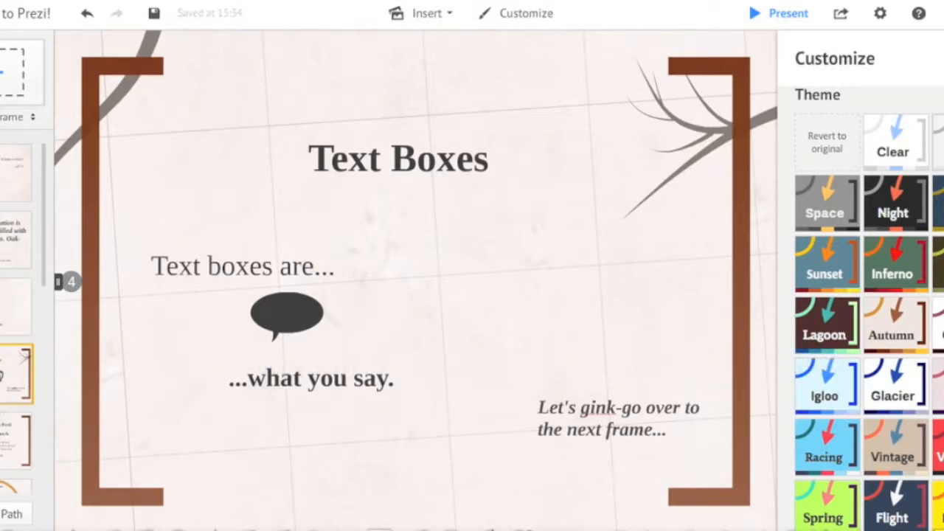
Apply the Igloo theme from the Customize panel to restyle the presentation
{"action": "left_click", "coordinate": [426, 13]}
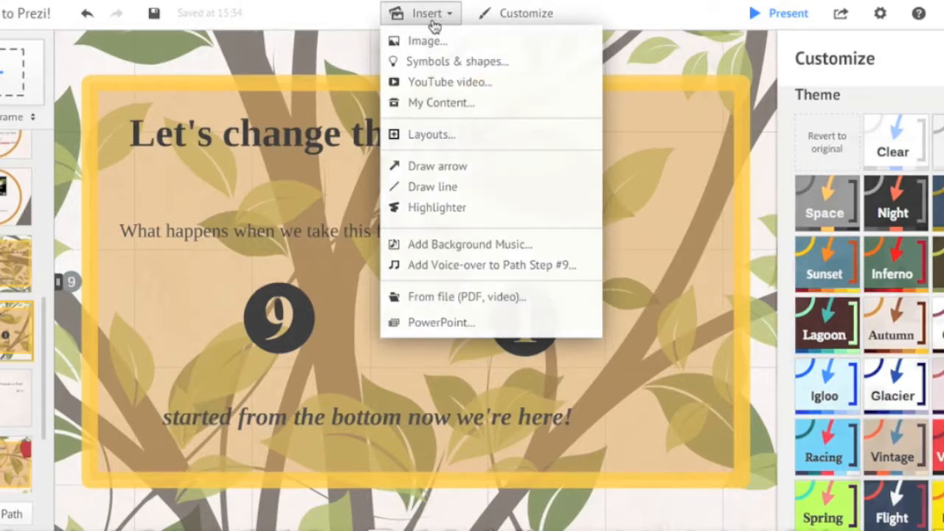
{"action": "left_click", "coordinate": [426, 41]}
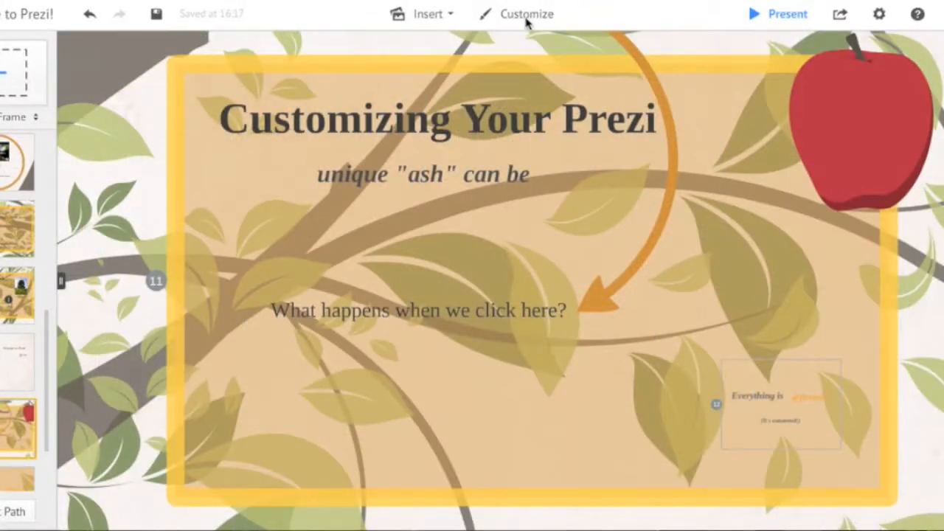
{"action": "left_click", "coordinate": [525, 13]}
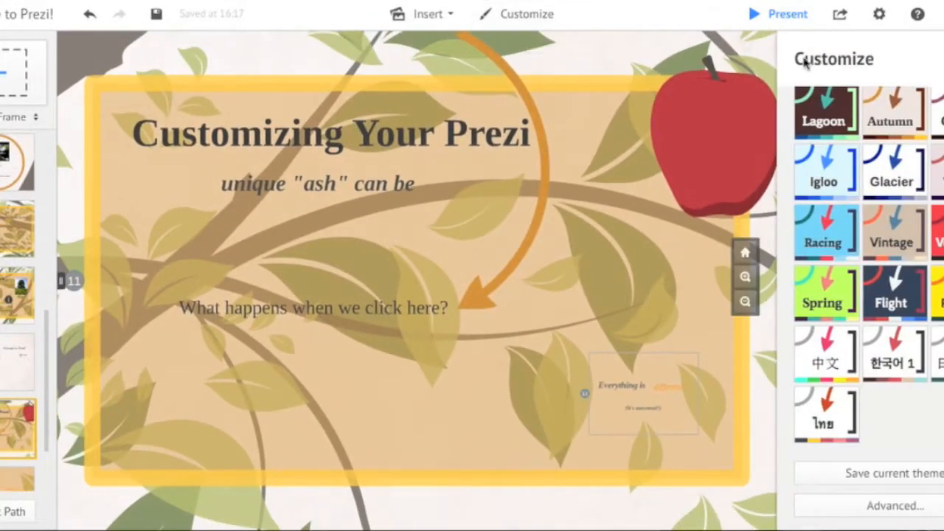
{"action": "left_click", "coordinate": [825, 171]}
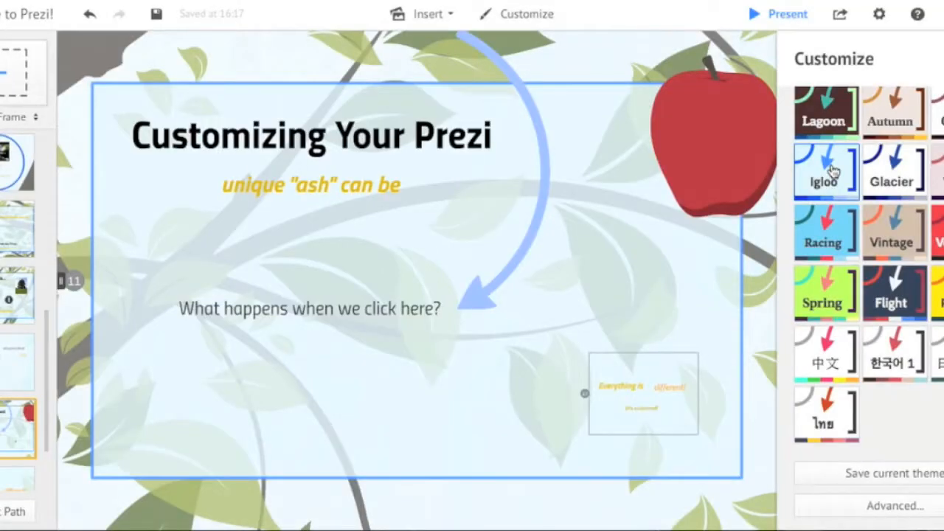